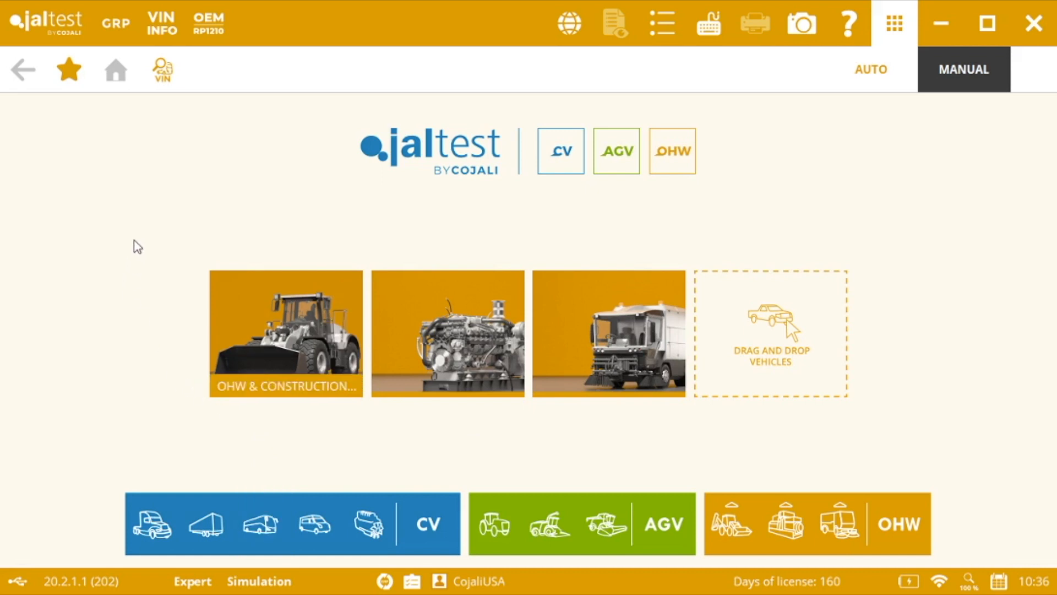
{"action": "mouse_move", "coordinate": [260, 334]}
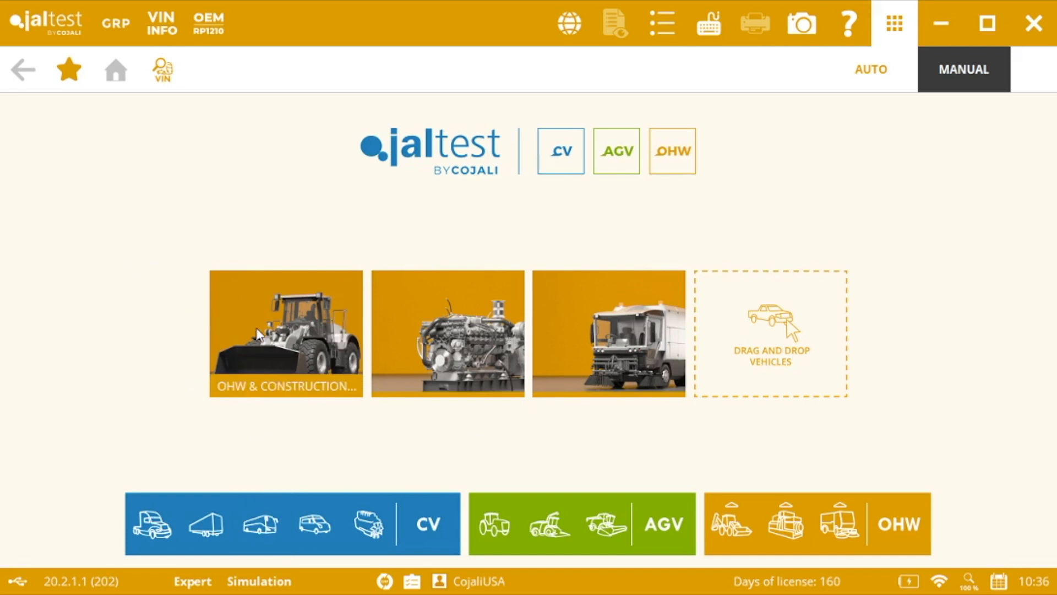
Filter the OHW & Construction Equipment brands by searching 'cate' for Caterpillar.
{"action": "left_click", "coordinate": [286, 333]}
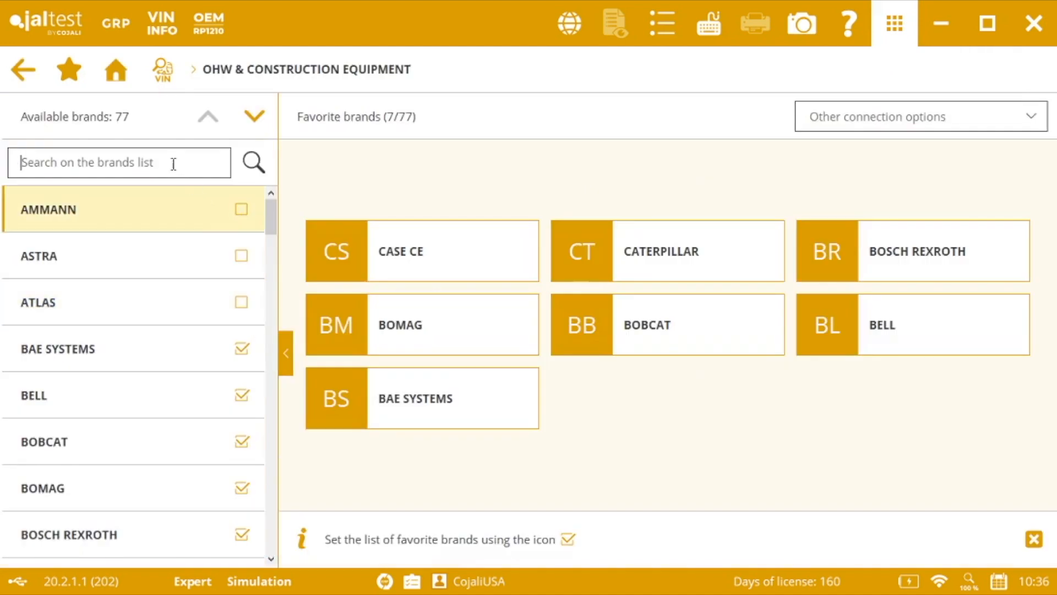
{"action": "type", "text": "c"}
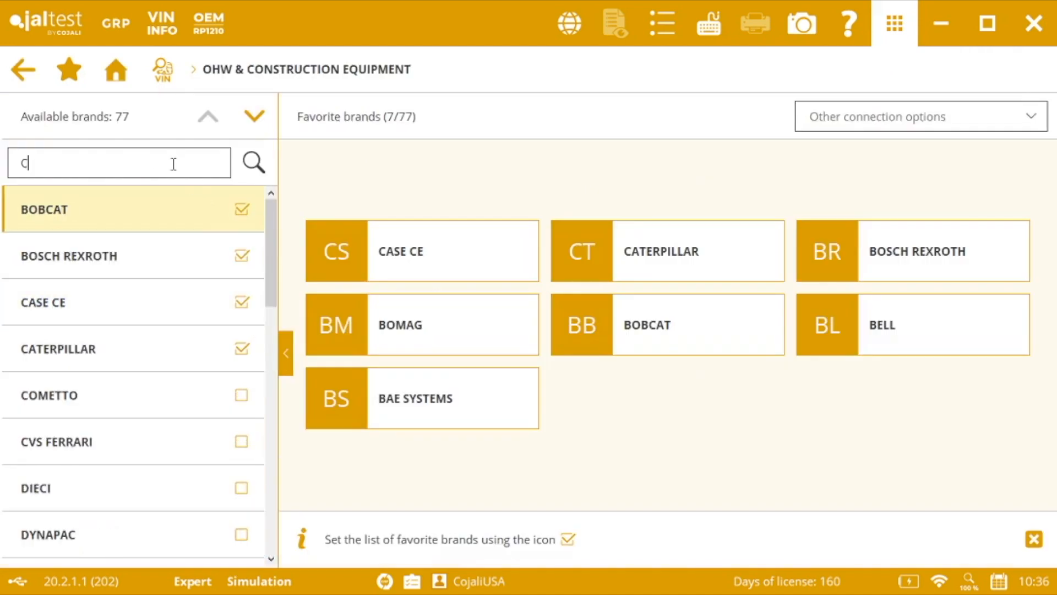
{"action": "type", "text": "ATE"}
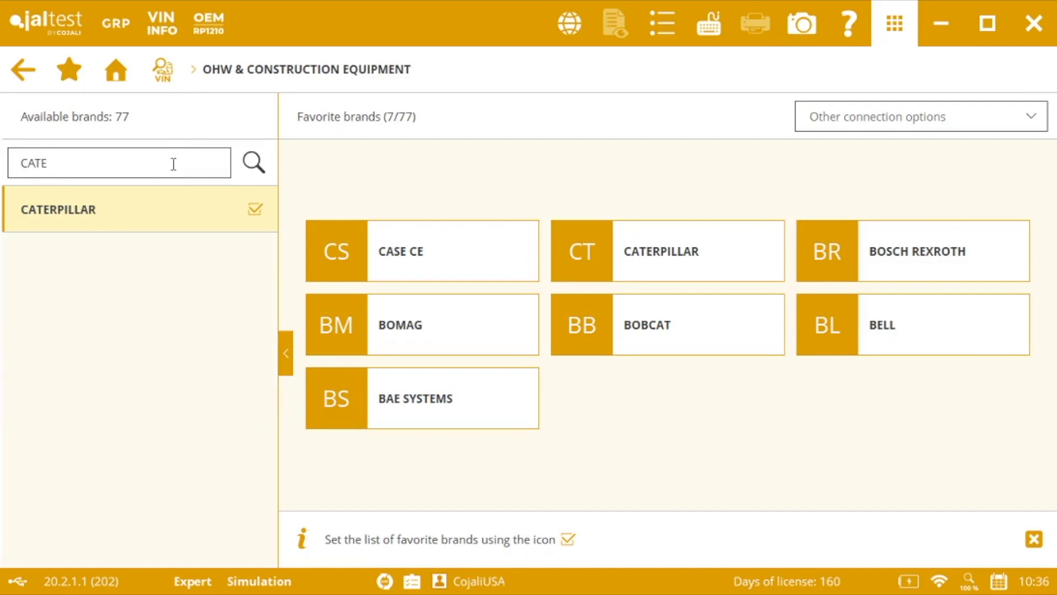
Show Caterpillar's model families and its 130 model options.
{"action": "left_click", "coordinate": [661, 252]}
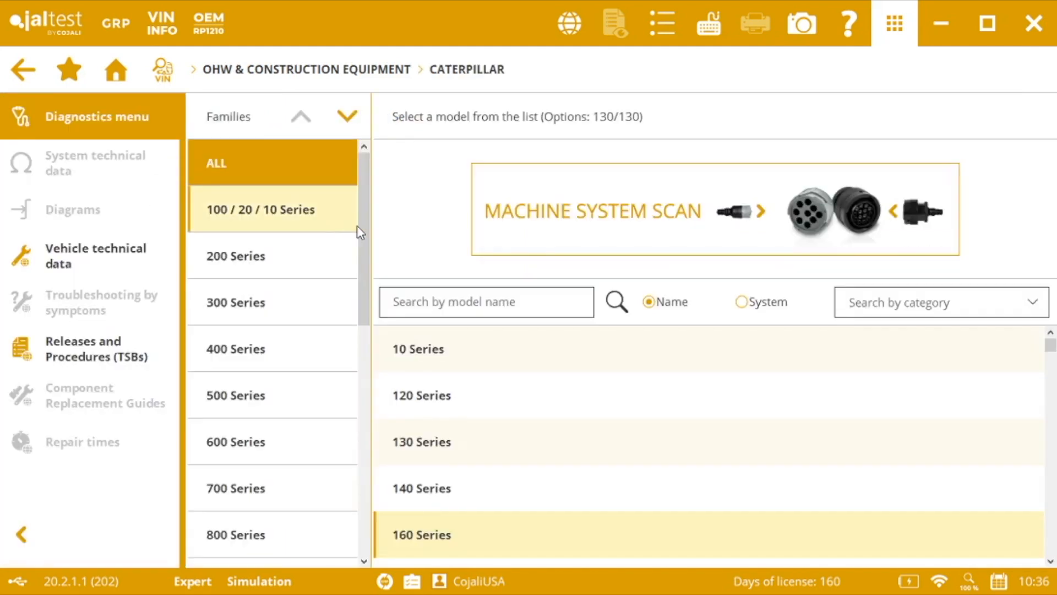
{"action": "mouse_move", "coordinate": [408, 229]}
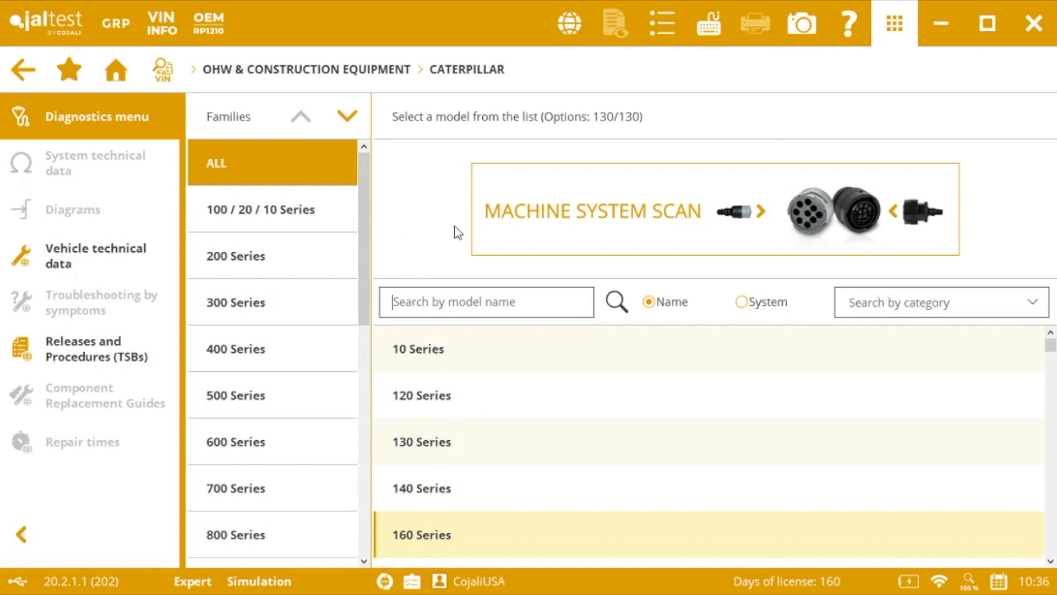
{"action": "mouse_move", "coordinate": [434, 215]}
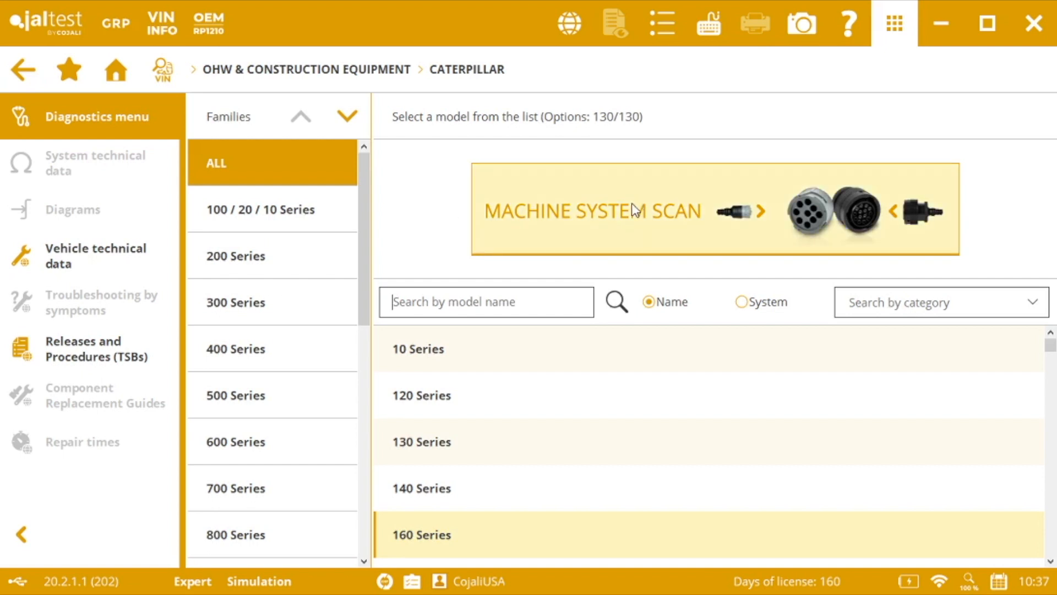
{"action": "mouse_move", "coordinate": [634, 212]}
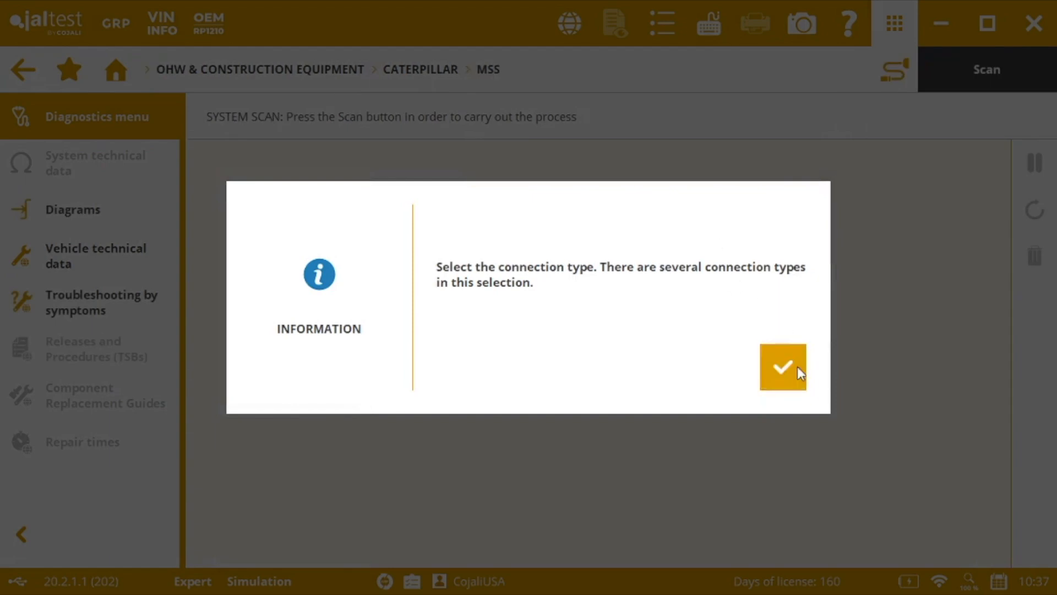
Acknowledge the connection notice and confirm Connection 2 (JDC 213.9 + JDC 533A) for the scan.
{"action": "left_click", "coordinate": [782, 367]}
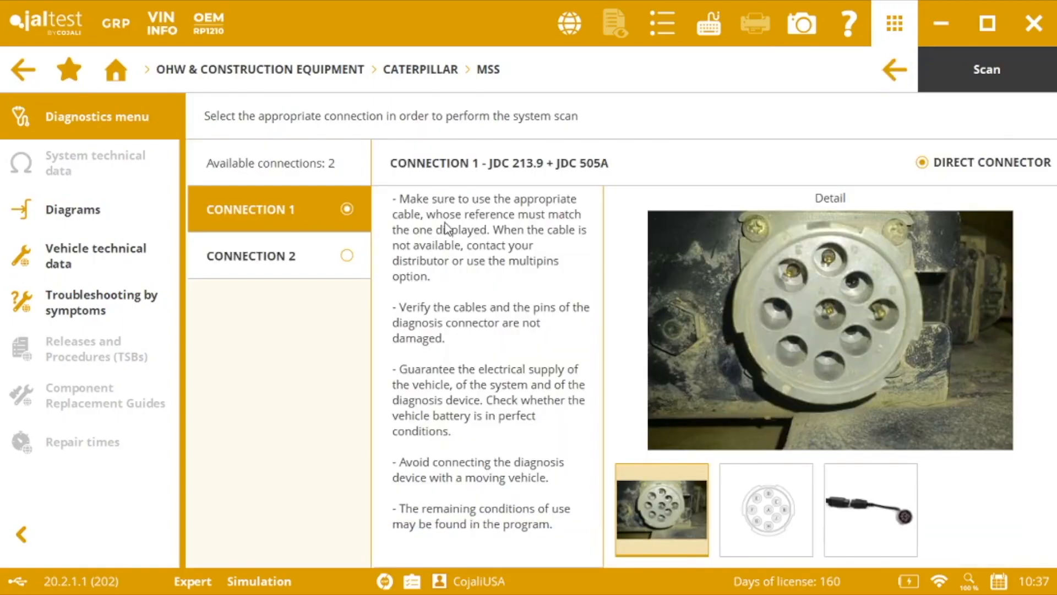
{"action": "mouse_move", "coordinate": [594, 188]}
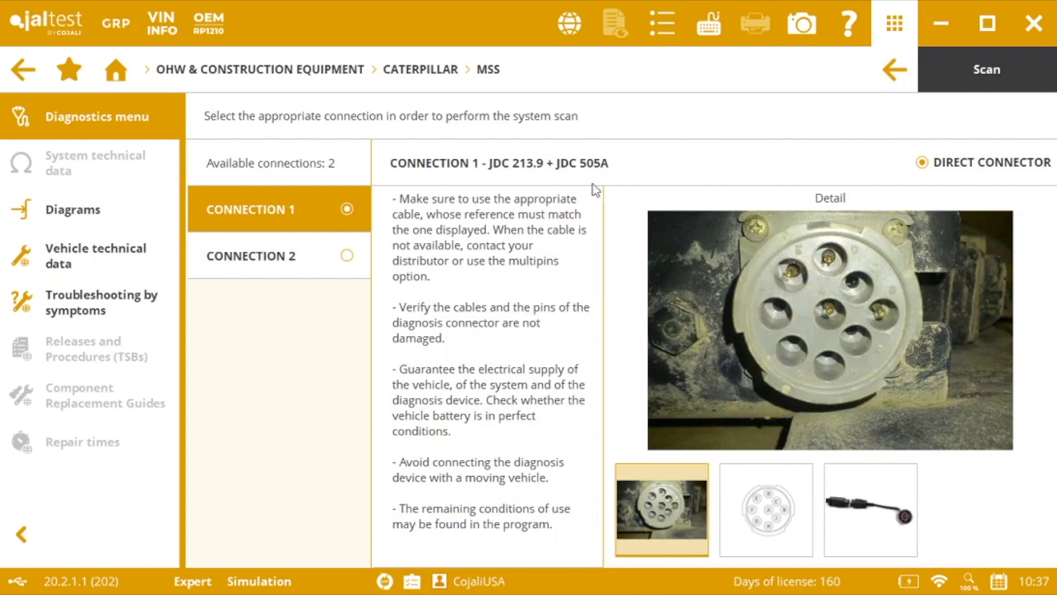
{"action": "mouse_move", "coordinate": [597, 191]}
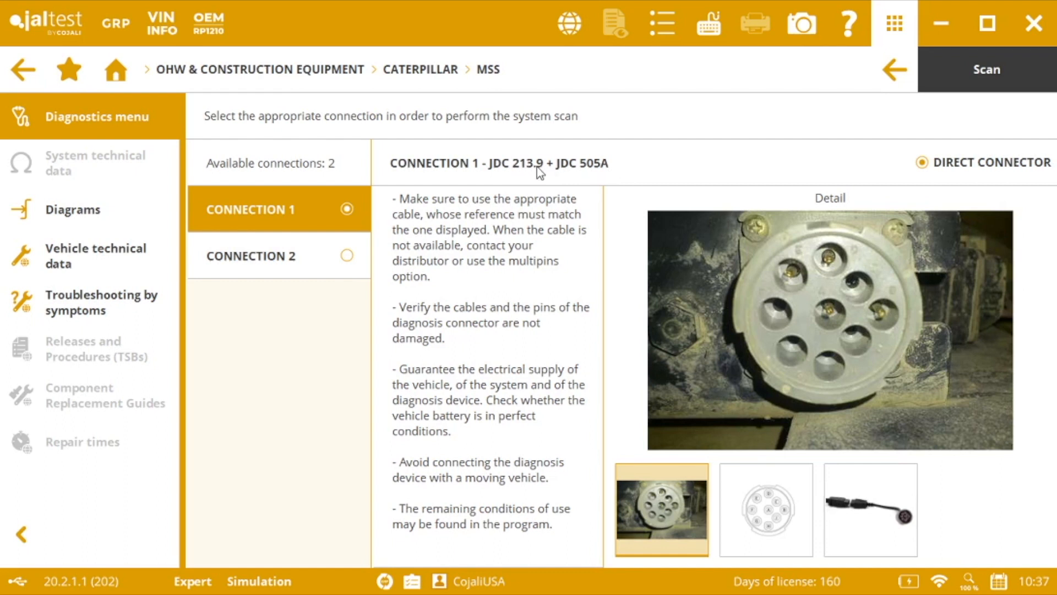
{"action": "mouse_move", "coordinate": [483, 166]}
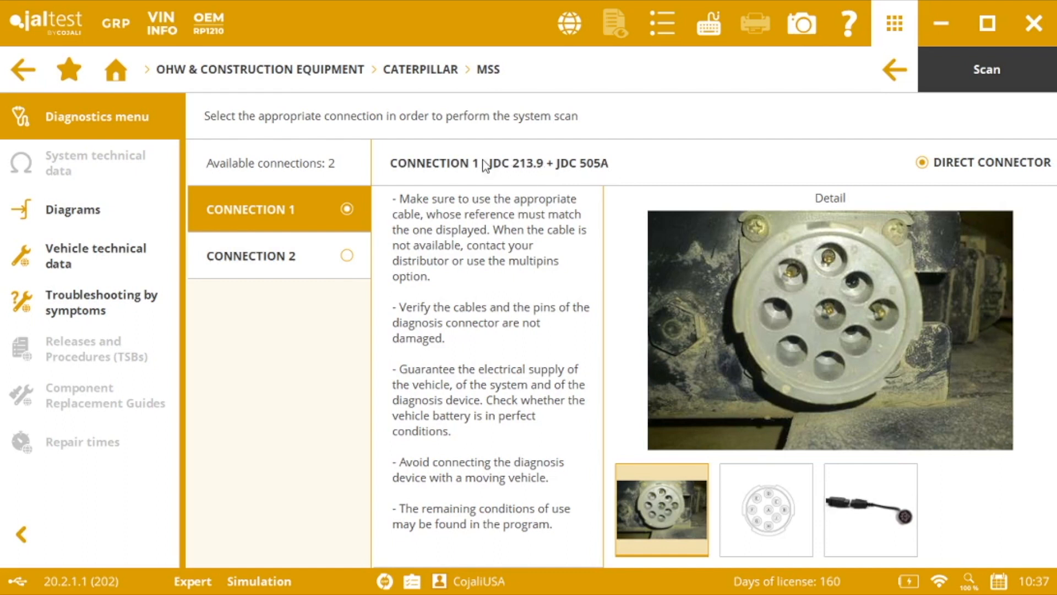
{"action": "left_click", "coordinate": [279, 255]}
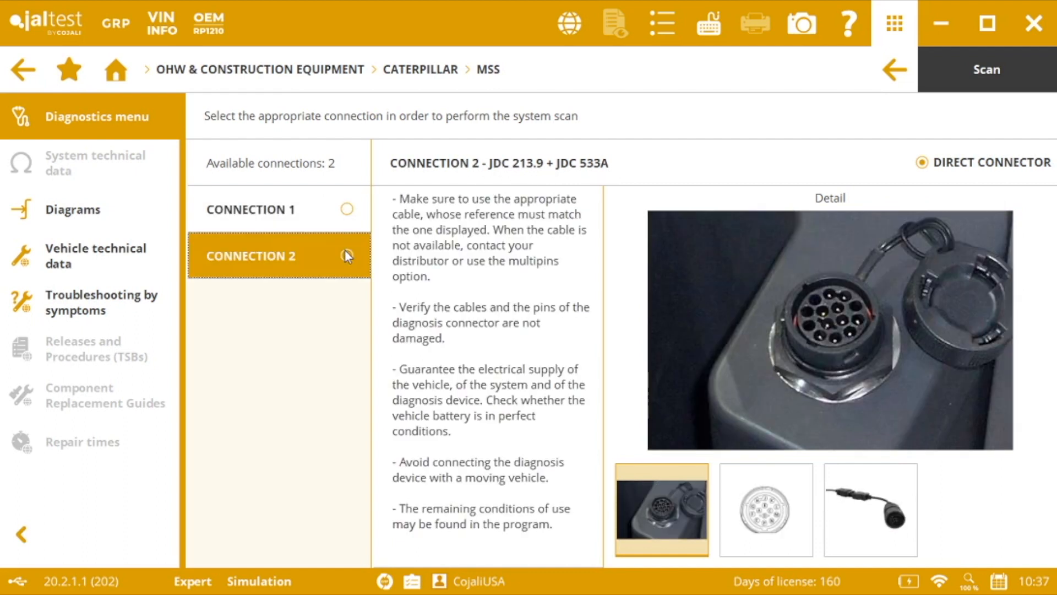
{"action": "left_click", "coordinate": [347, 255]}
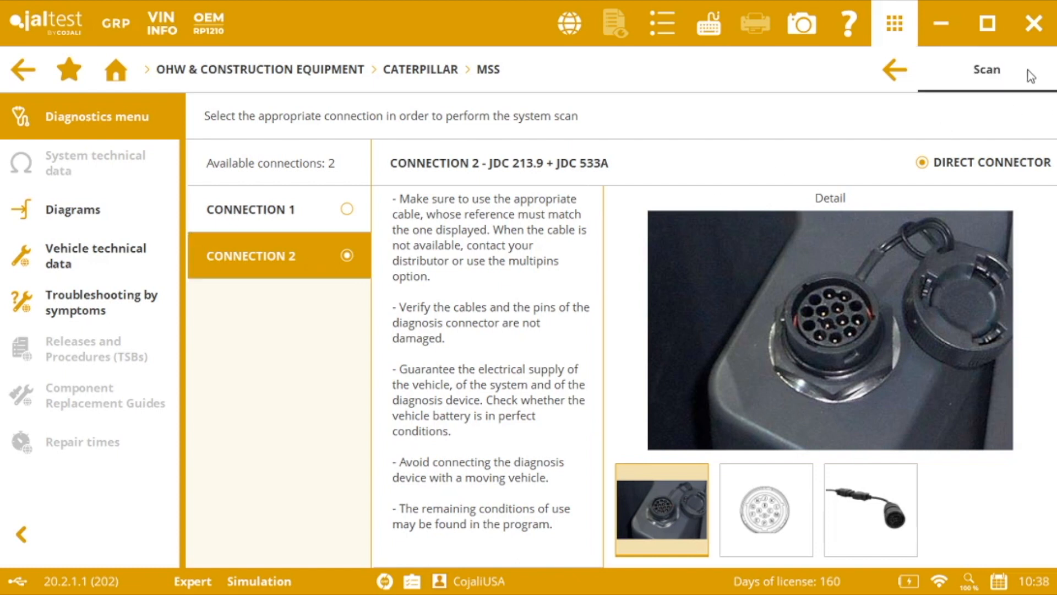
Start the Caterpillar system scan and continue past the long-duration warning.
{"action": "left_click", "coordinate": [987, 70]}
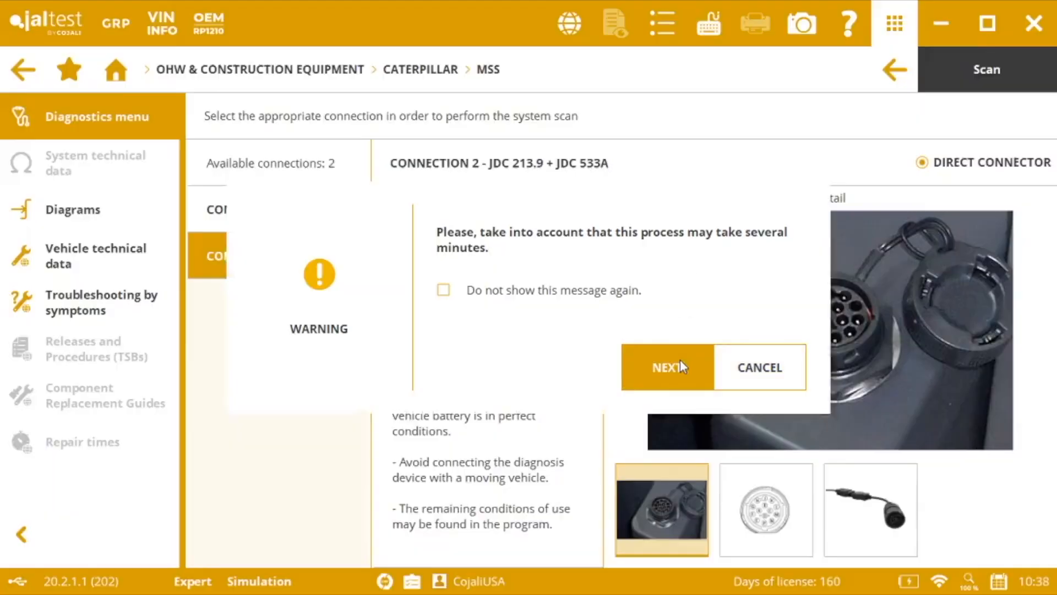
{"action": "left_click", "coordinate": [667, 368]}
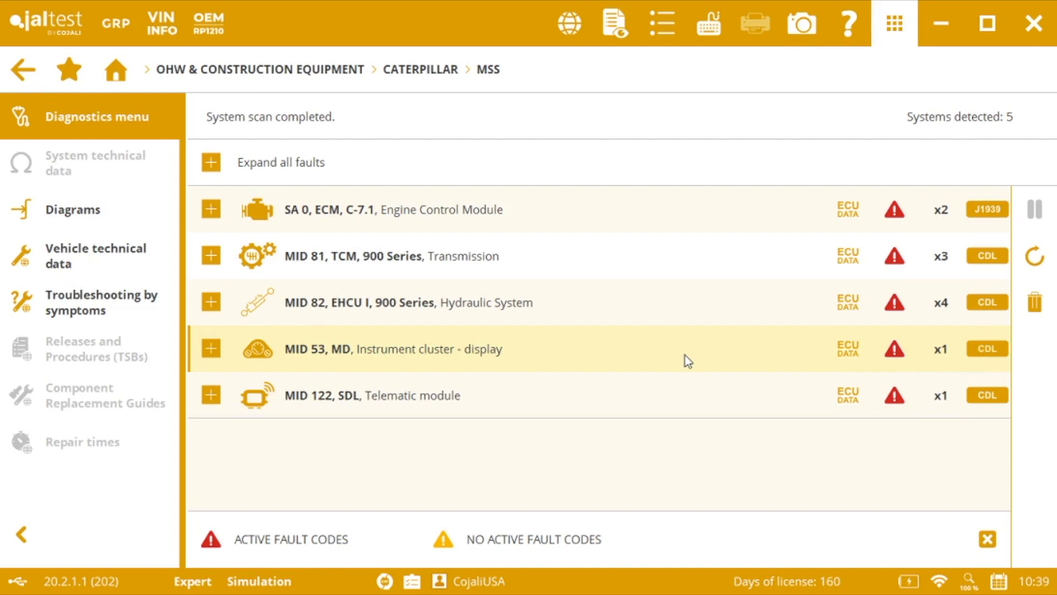
View the SA 0 Engine Control Module, then return home discarding the diagnostic report.
{"action": "left_click", "coordinate": [393, 209]}
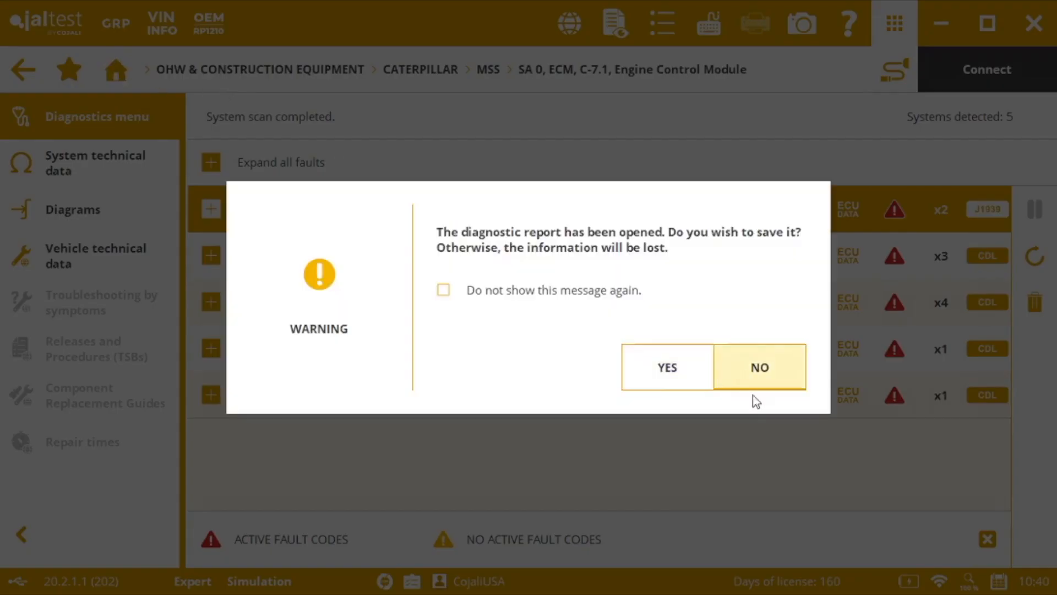
{"action": "left_click", "coordinate": [759, 366]}
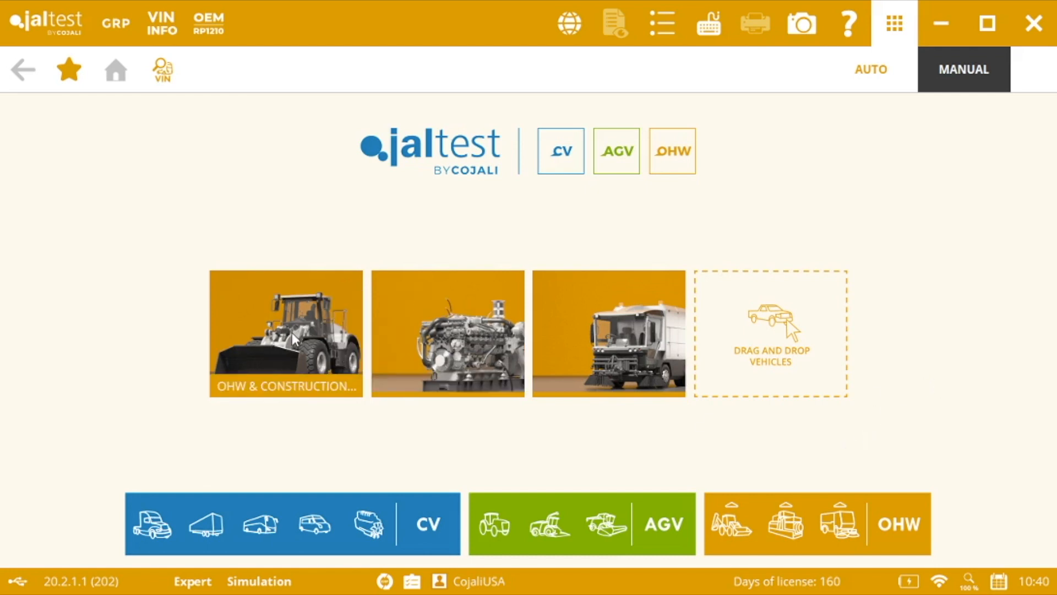
Search 'joh' in OHW & Construction brands and load John Deere's 231 model options.
{"action": "left_click", "coordinate": [285, 333]}
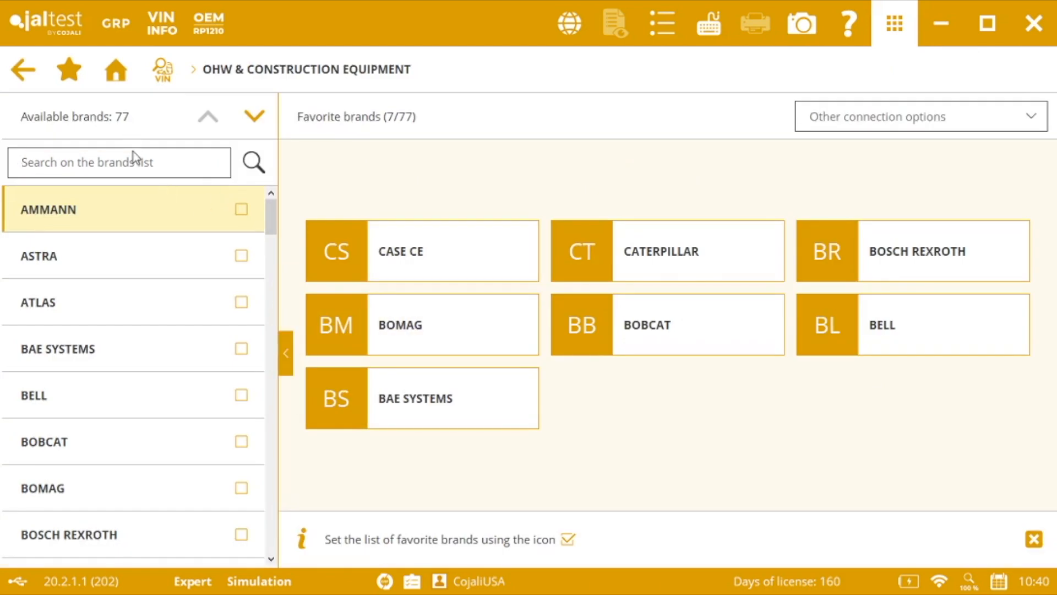
{"action": "type", "text": "jo"}
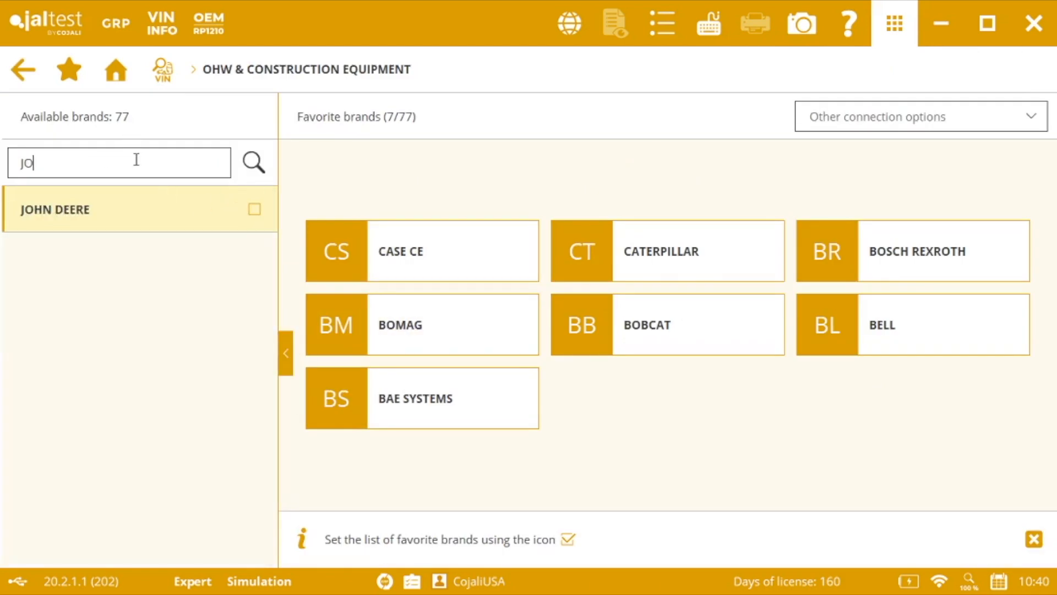
{"action": "type", "text": "H"}
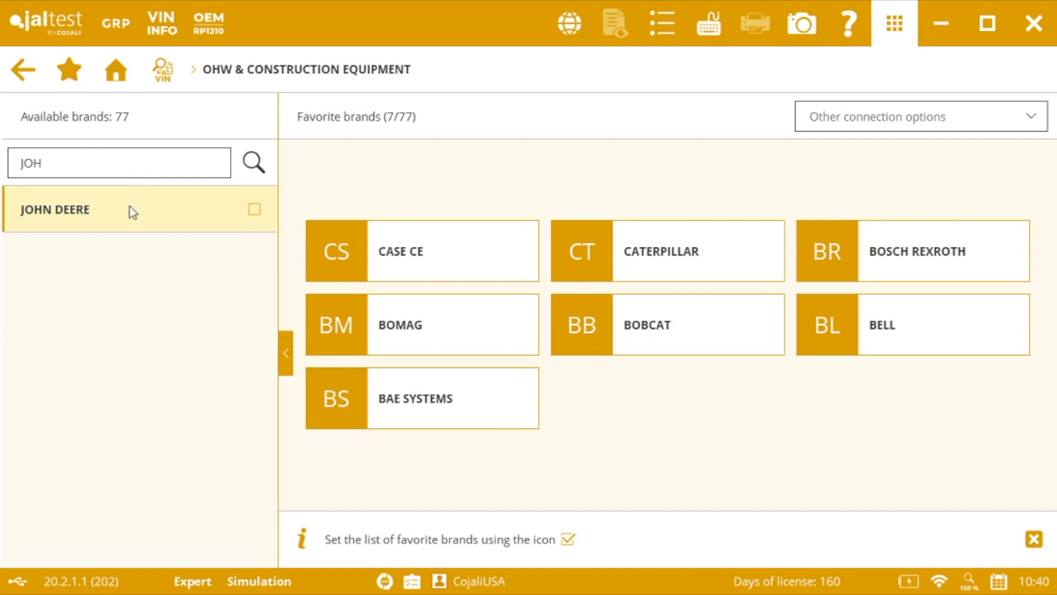
{"action": "left_click", "coordinate": [56, 209]}
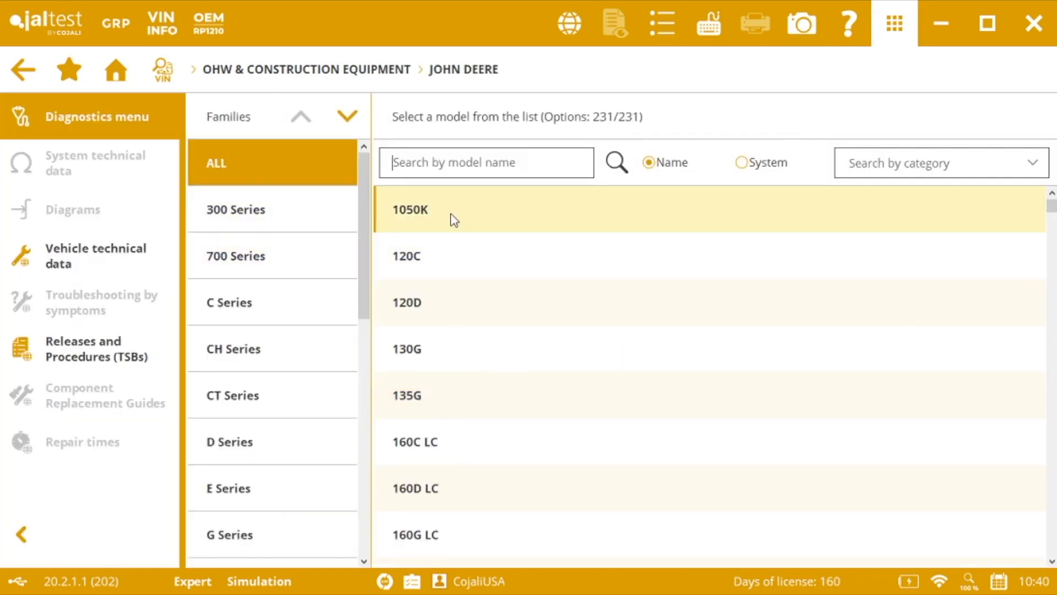
{"action": "mouse_move", "coordinate": [446, 226]}
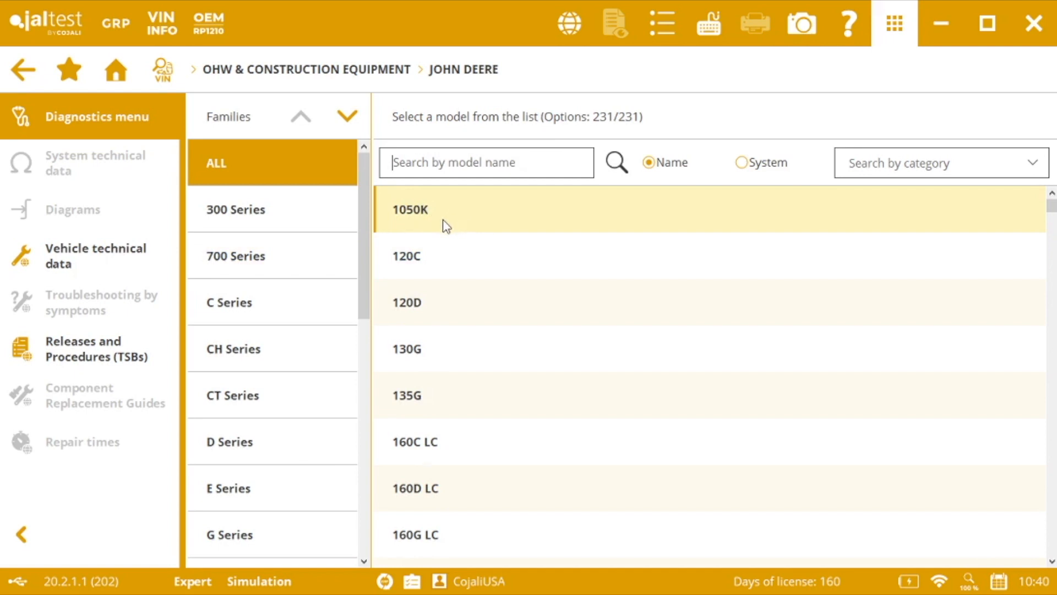
{"action": "mouse_move", "coordinate": [445, 225]}
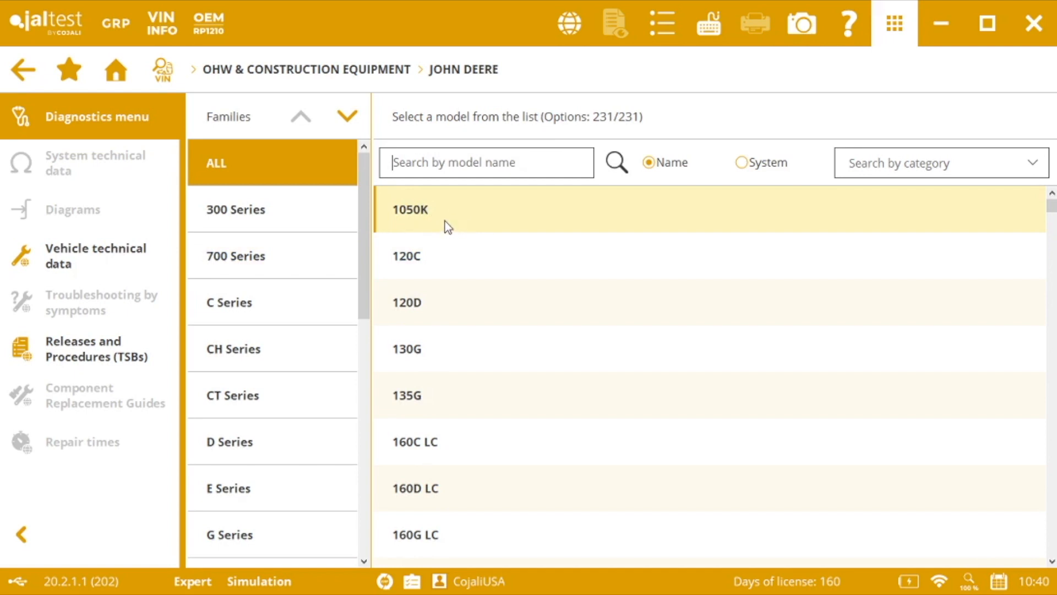
{"action": "left_click", "coordinate": [410, 209]}
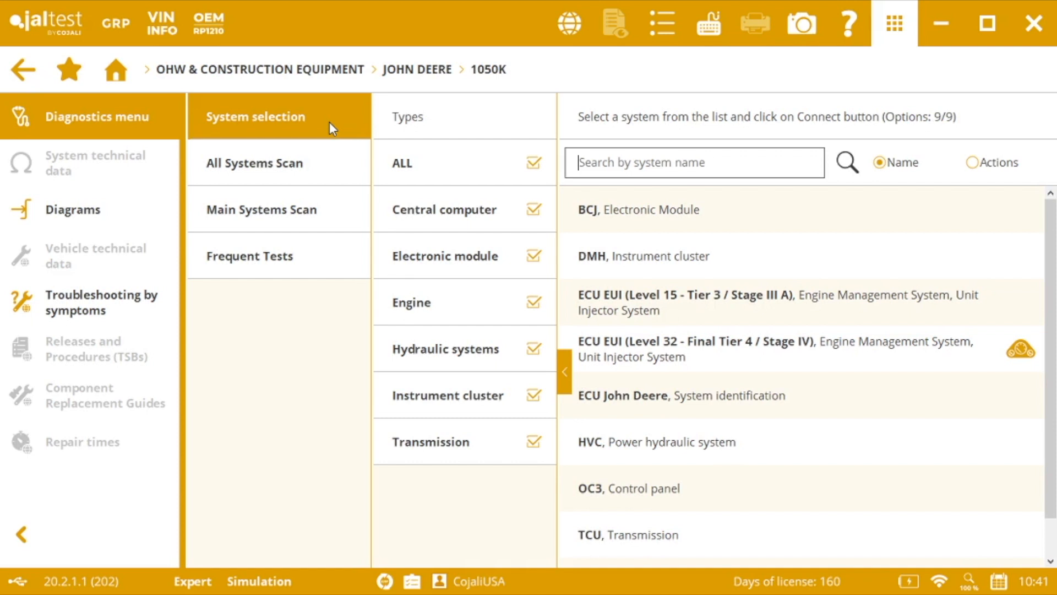
{"action": "mouse_move", "coordinate": [416, 150]}
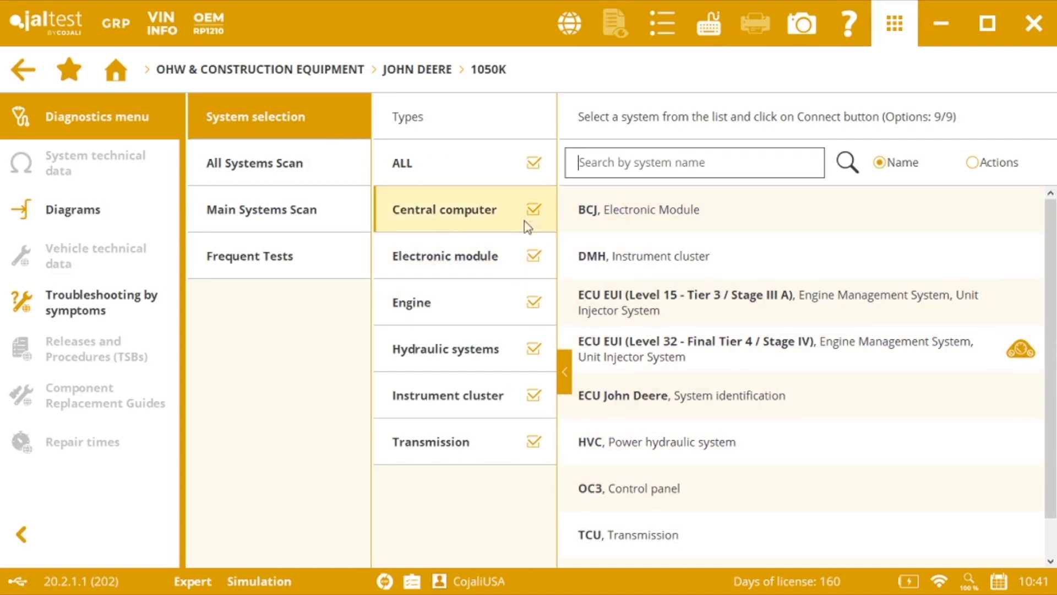
{"action": "left_click", "coordinate": [533, 163]}
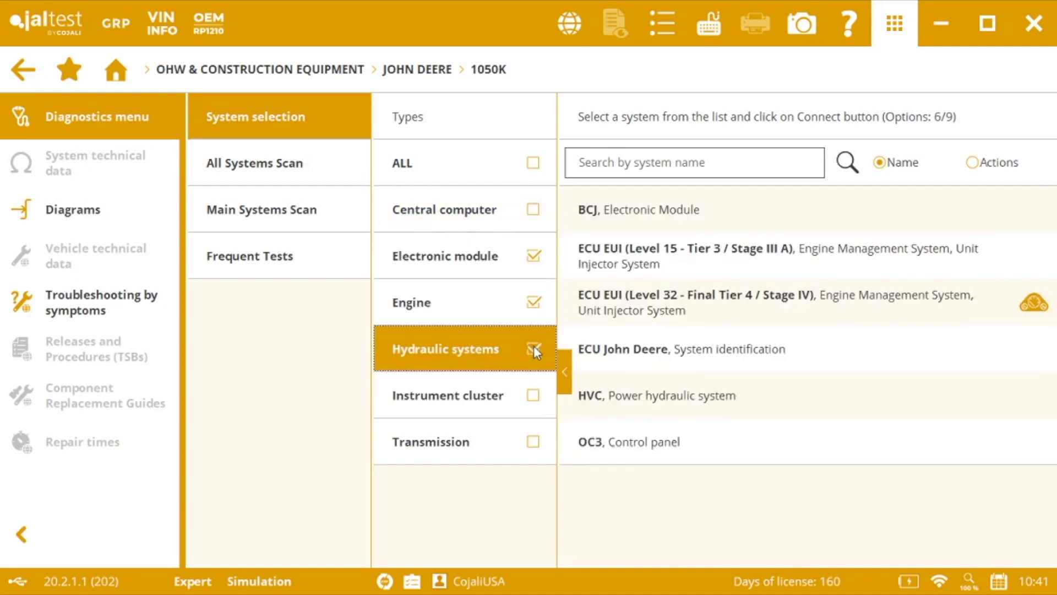
{"action": "left_click", "coordinate": [533, 163]}
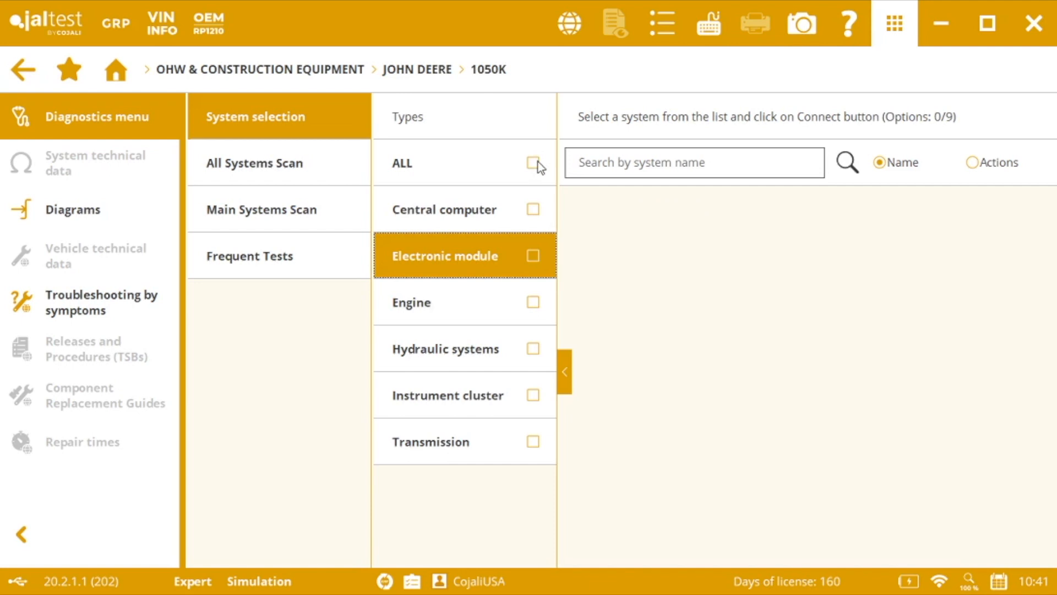
{"action": "left_click", "coordinate": [533, 163]}
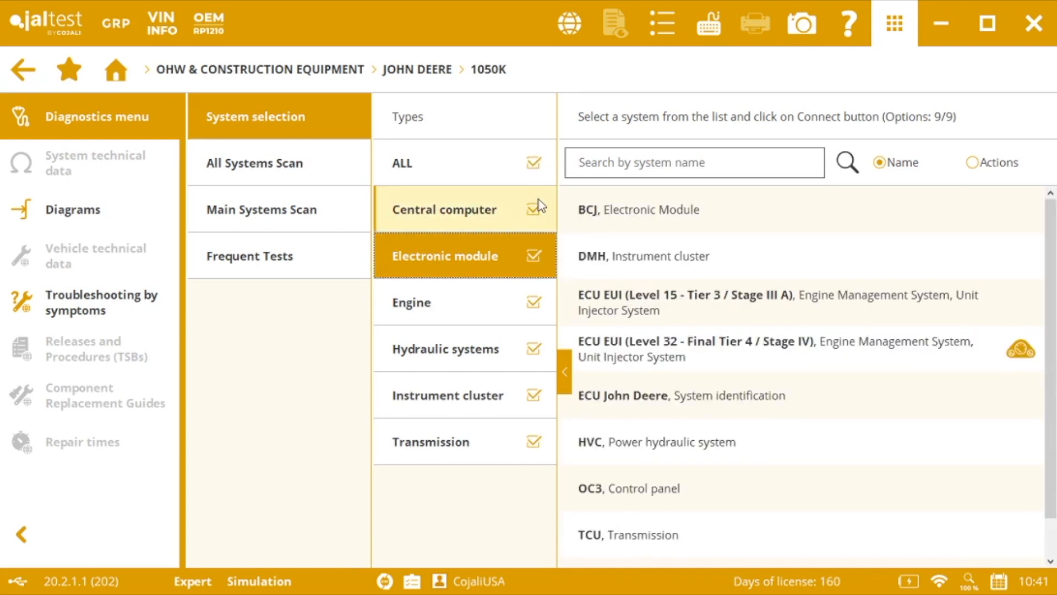
{"action": "mouse_move", "coordinate": [726, 251]}
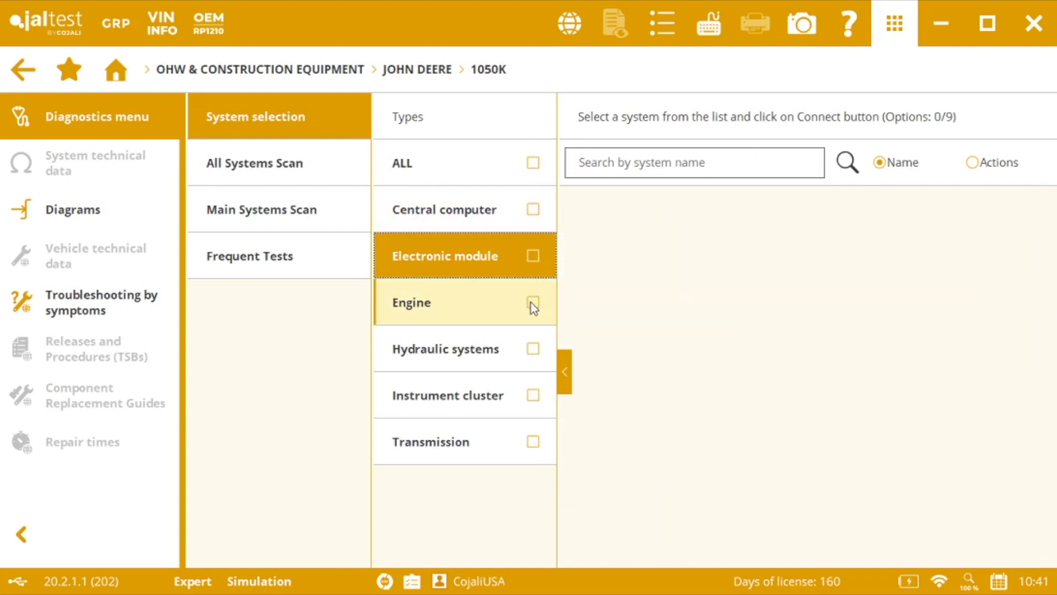
{"action": "left_click", "coordinate": [532, 302]}
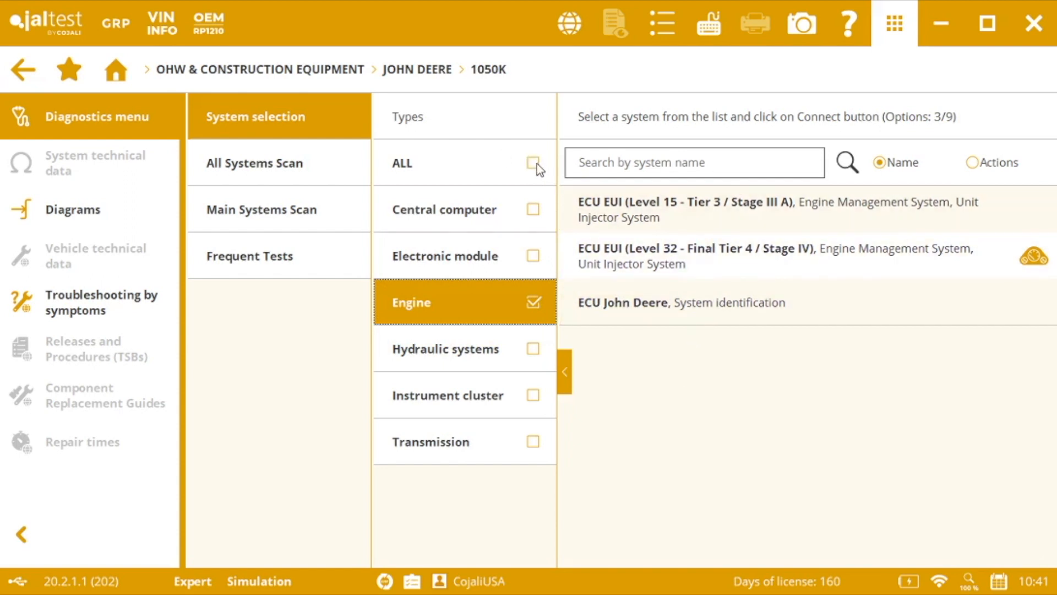
{"action": "left_click", "coordinate": [532, 163]}
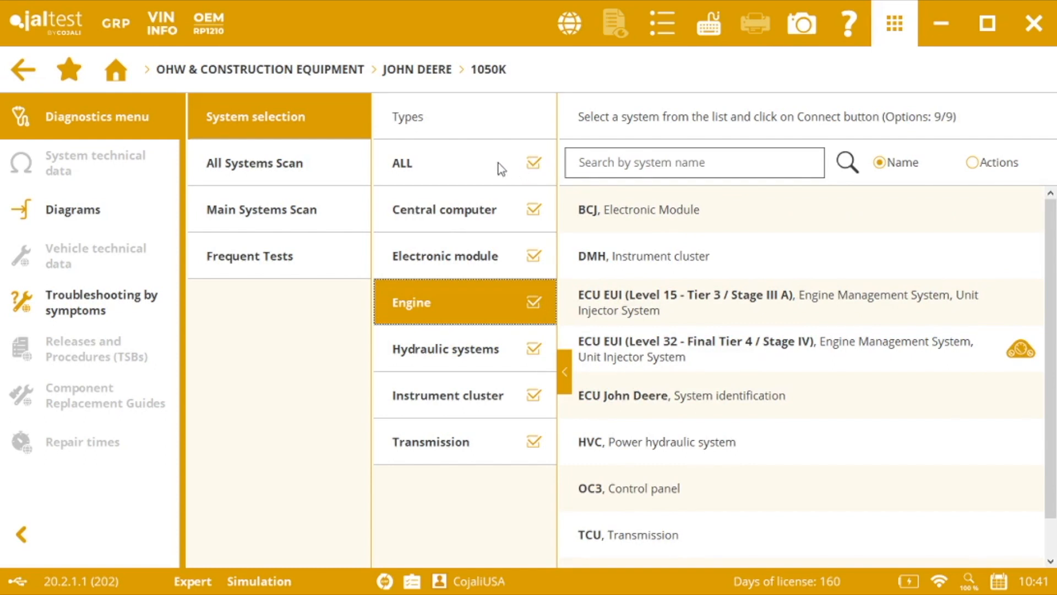
Show the 1050K All Systems Scan with every system type included.
{"action": "left_click", "coordinate": [254, 163]}
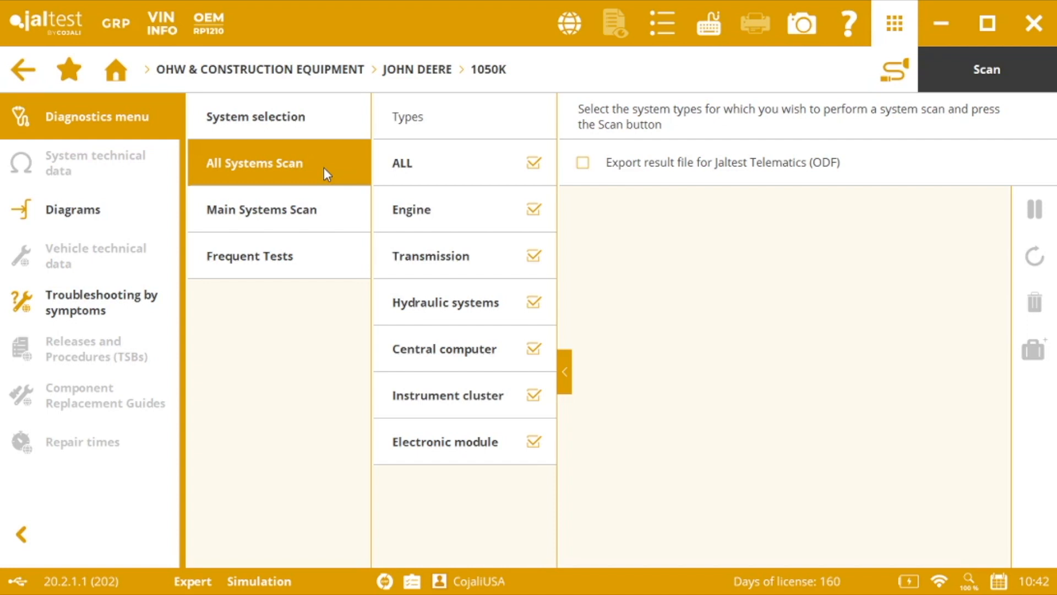
{"action": "mouse_move", "coordinate": [407, 188]}
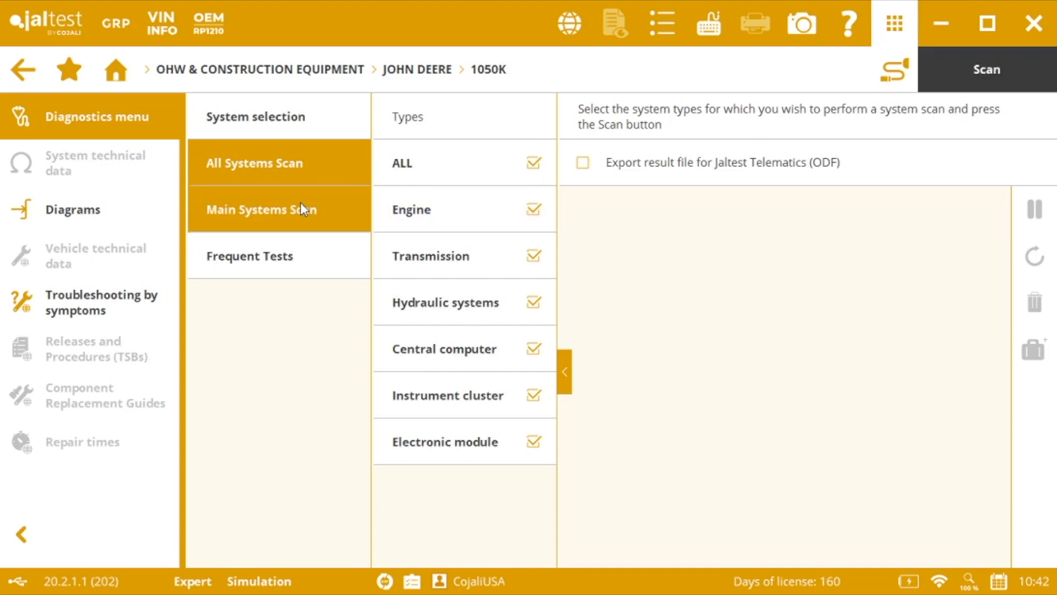
Show the 1050K Main Systems Scan for engine, transmission and central computer.
{"action": "left_click", "coordinate": [260, 209]}
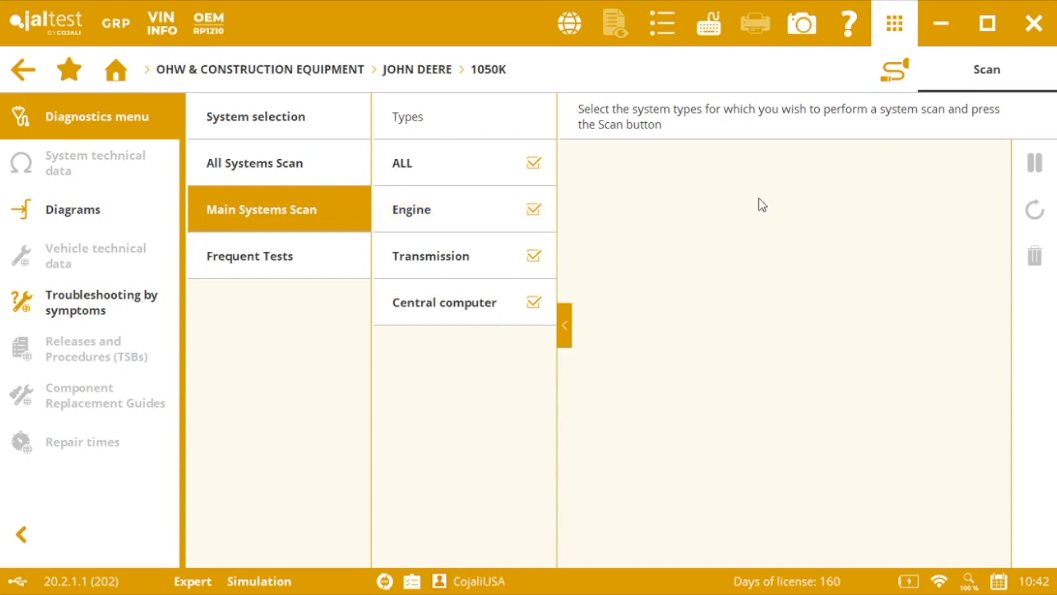
View the 1050K frequent tests (compression test, cylinder cut-out), then go back to the main systems scan.
{"action": "left_click", "coordinate": [278, 256]}
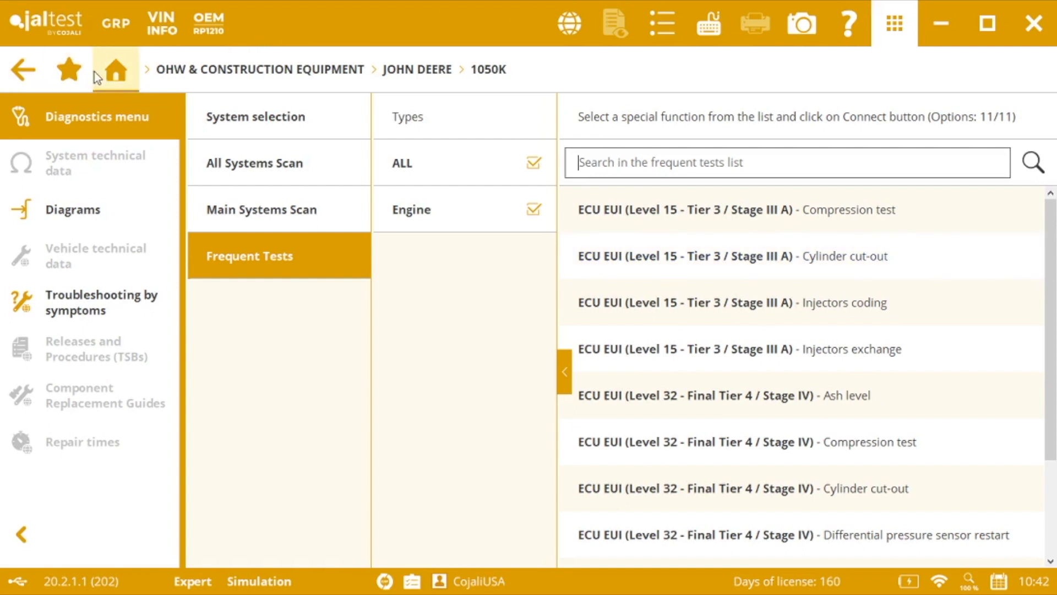
{"action": "mouse_move", "coordinate": [114, 69]}
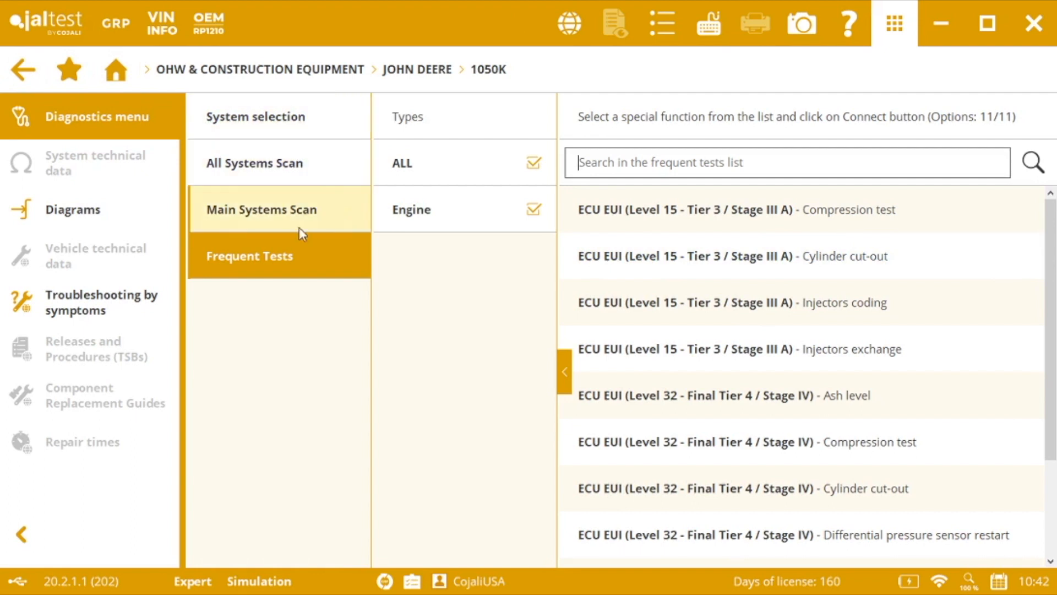
{"action": "left_click", "coordinate": [115, 68]}
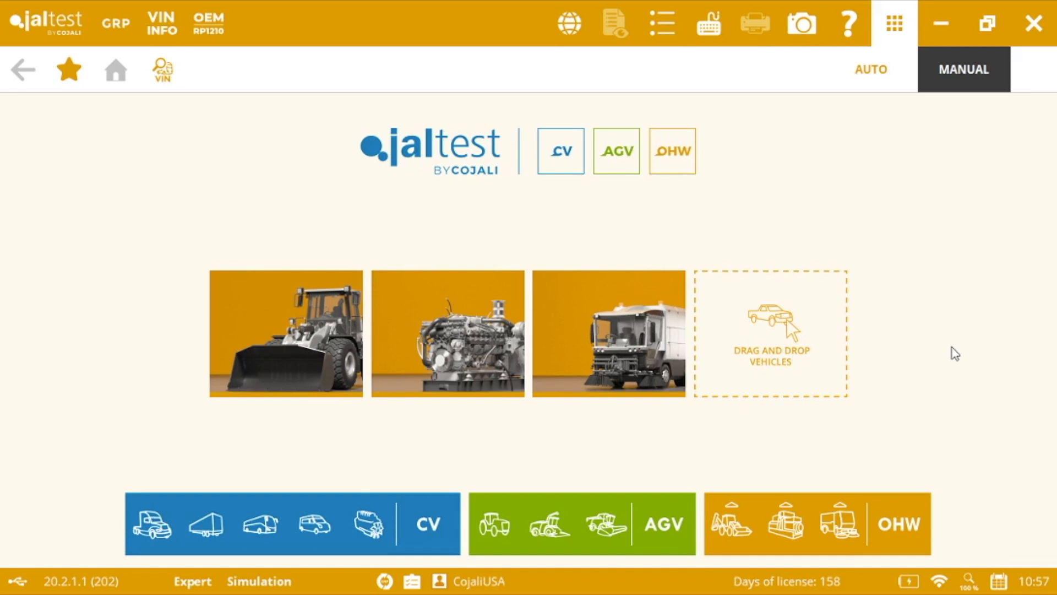
{"action": "mouse_move", "coordinate": [1021, 197]}
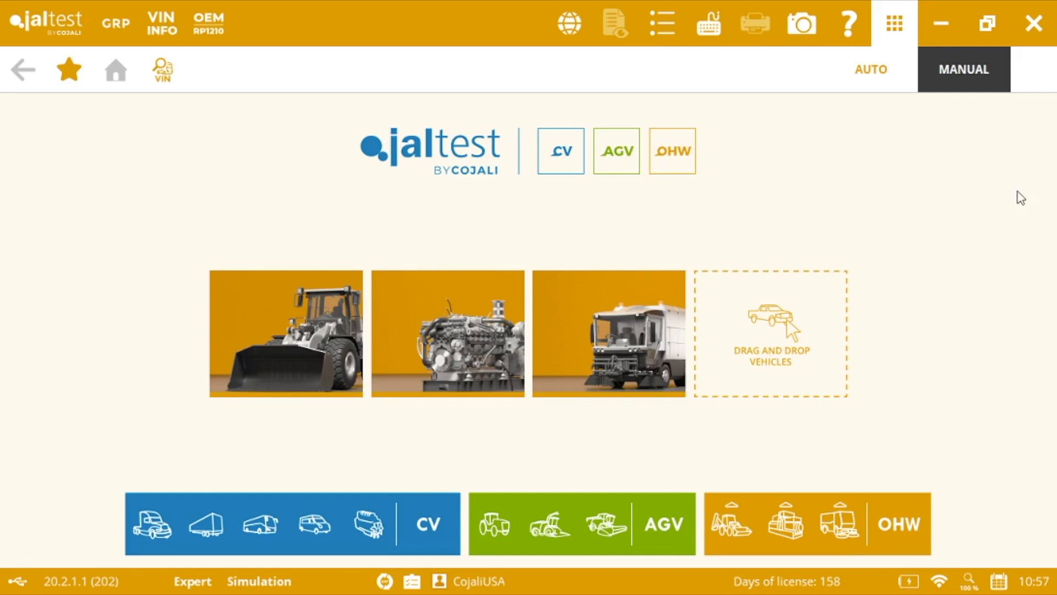
{"action": "mouse_move", "coordinate": [283, 331]}
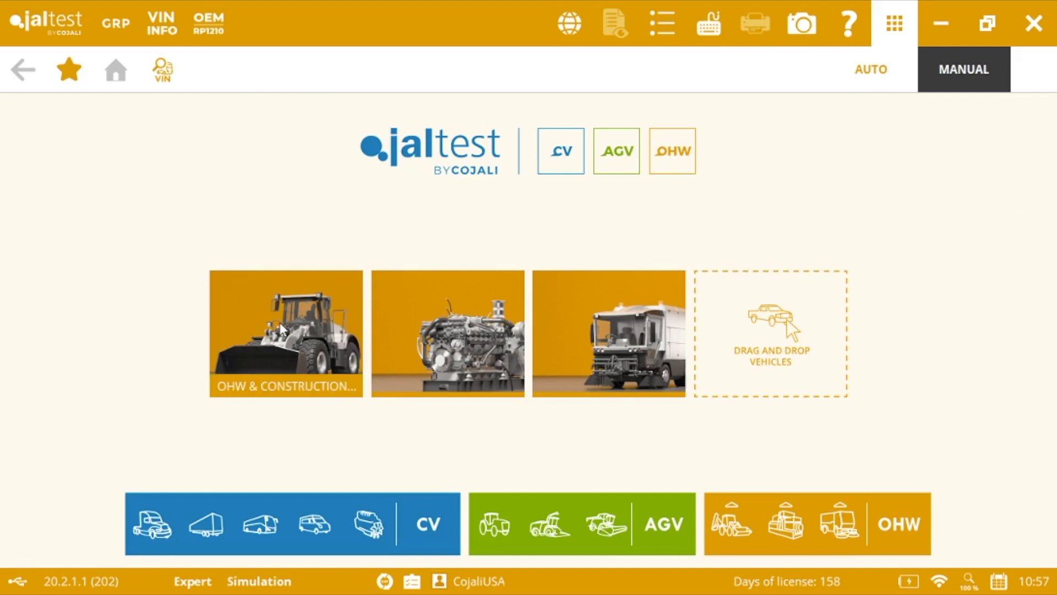
Select the SAE STANDARD connection under OHW & Construction's other options, reaching the SAE J1939 scan screen.
{"action": "left_click", "coordinate": [285, 332]}
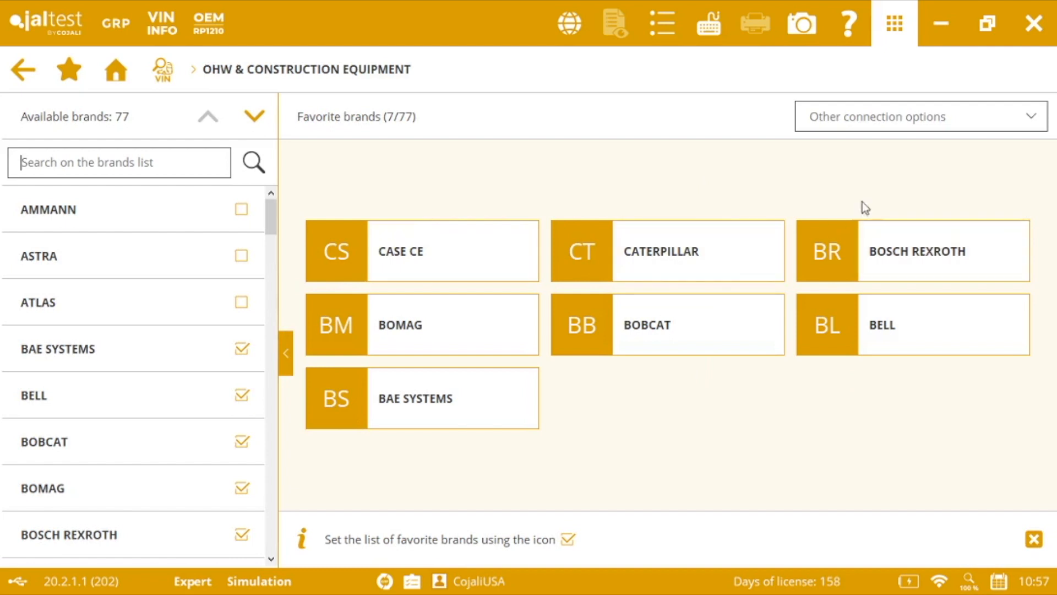
{"action": "left_click", "coordinate": [917, 117]}
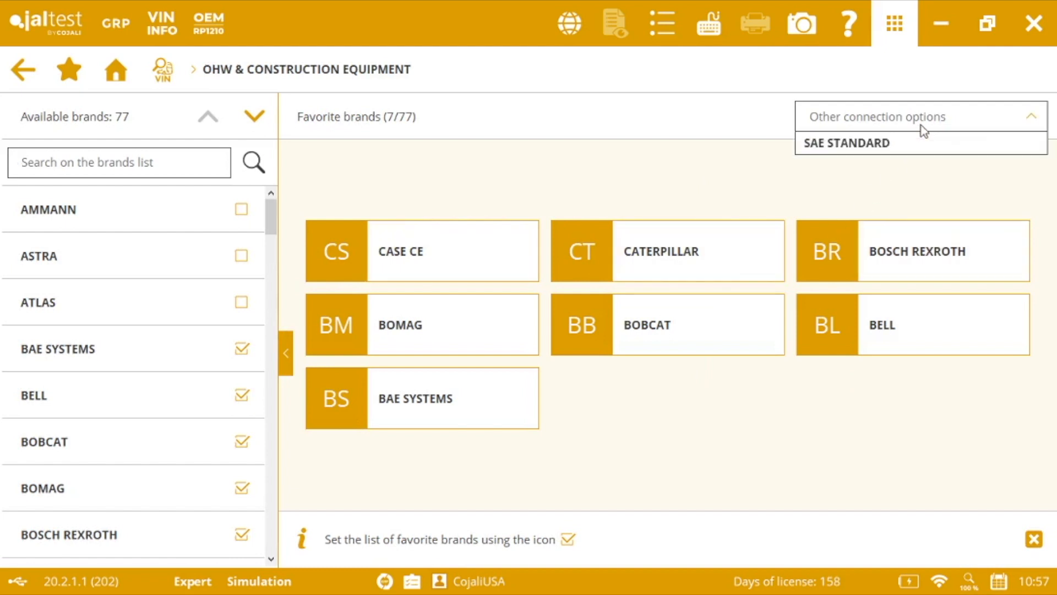
{"action": "mouse_move", "coordinate": [877, 143]}
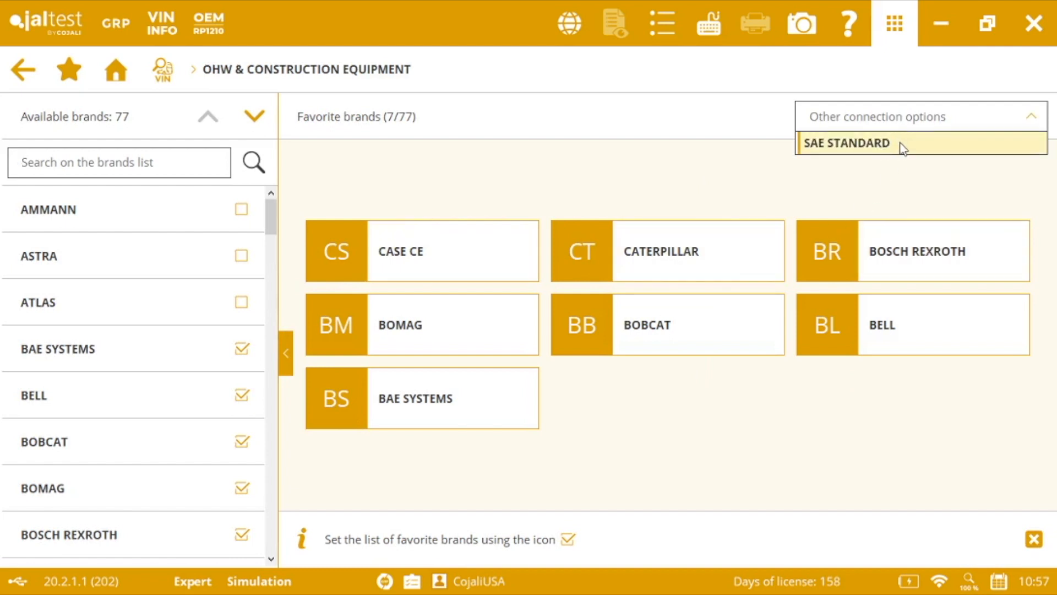
{"action": "left_click", "coordinate": [846, 142]}
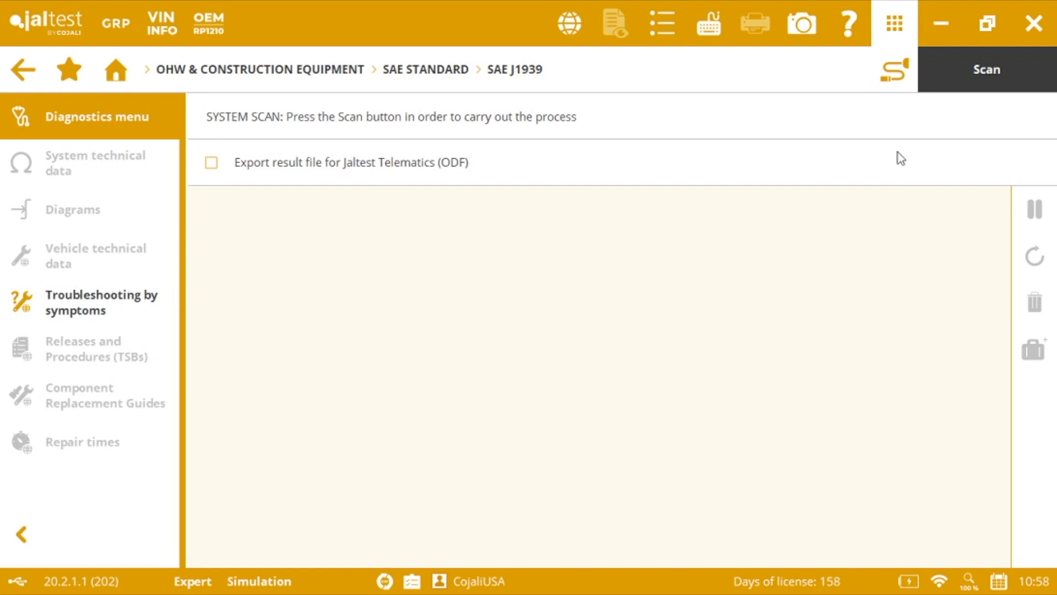
{"action": "mouse_move", "coordinate": [1005, 131]}
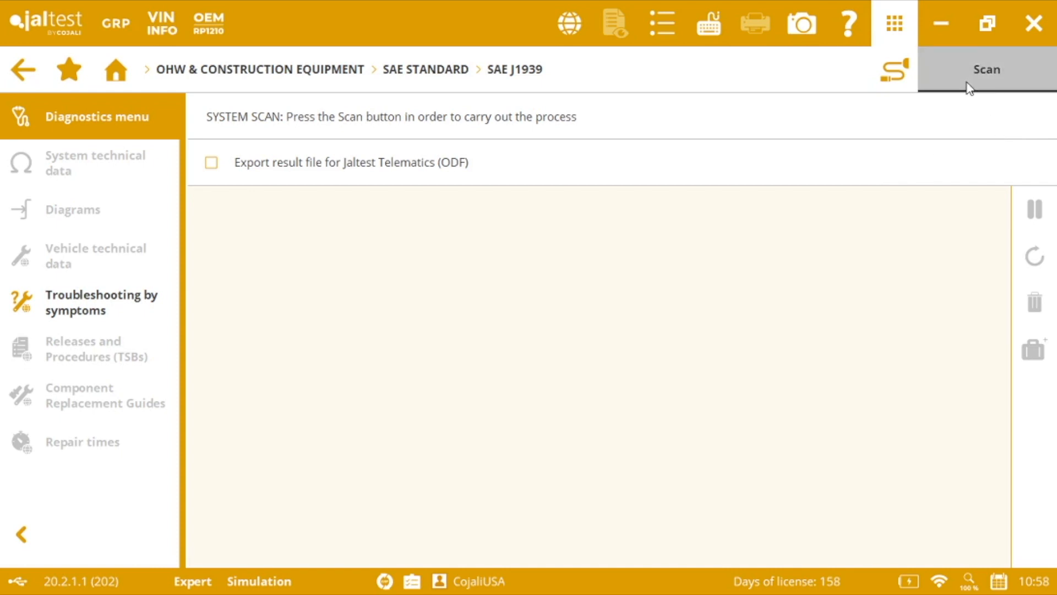
Begin the SAE J1939 scan and acknowledge the connection-type notice to reach the connection list.
{"action": "left_click", "coordinate": [986, 69]}
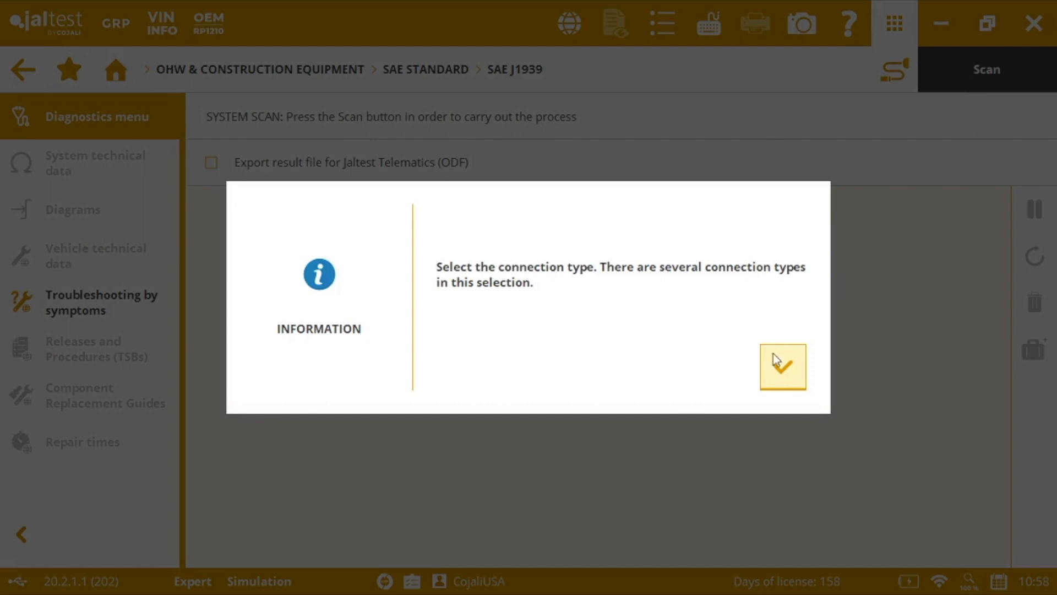
{"action": "left_click", "coordinate": [782, 365]}
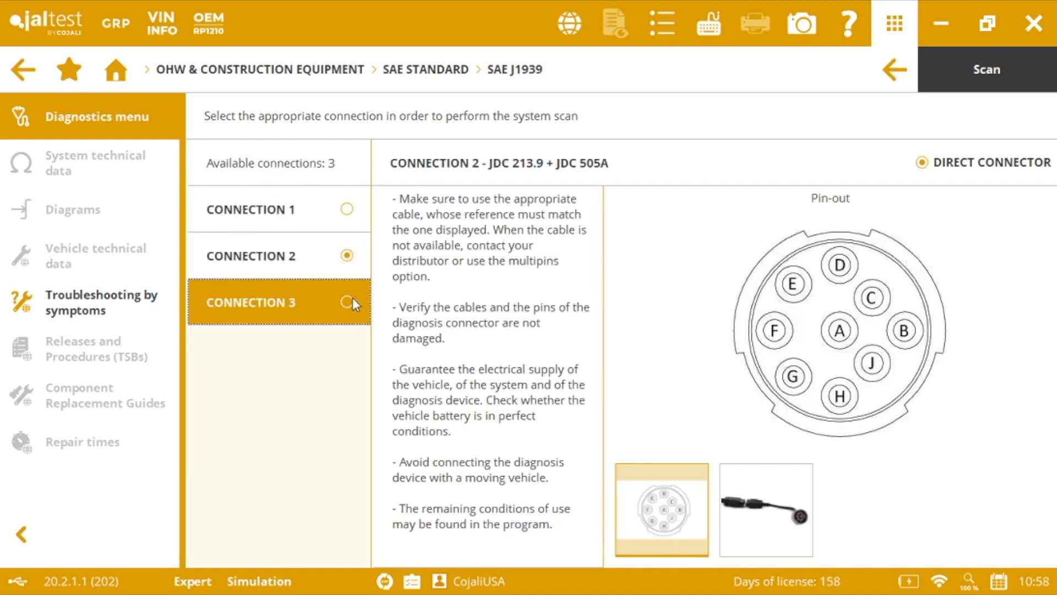
Scan over Connection 3 (JDC 217.9, direct connector), accepting the several-minutes warning.
{"action": "left_click", "coordinate": [346, 302]}
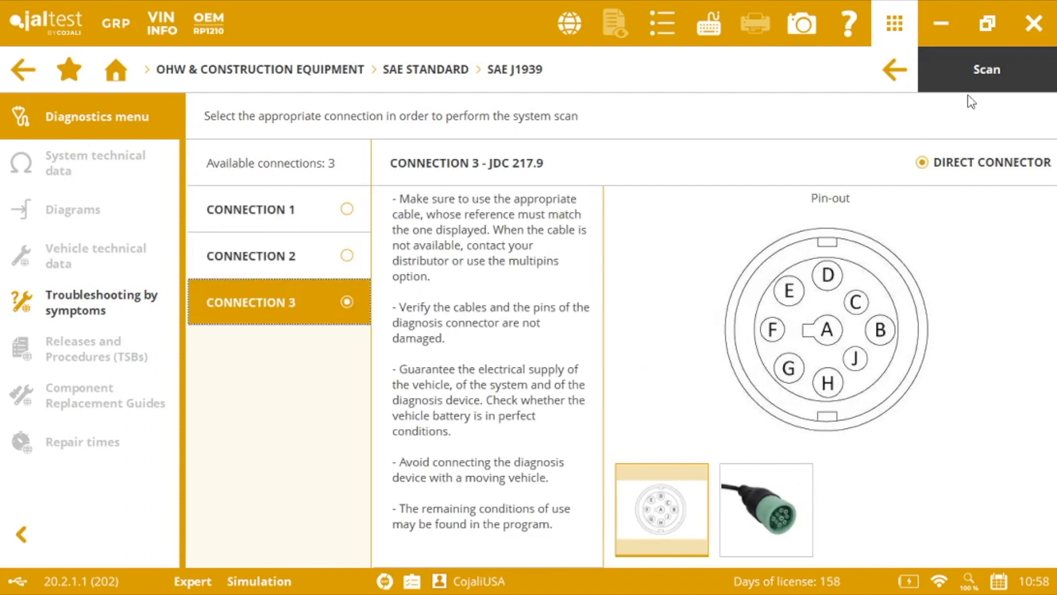
{"action": "left_click", "coordinate": [986, 68]}
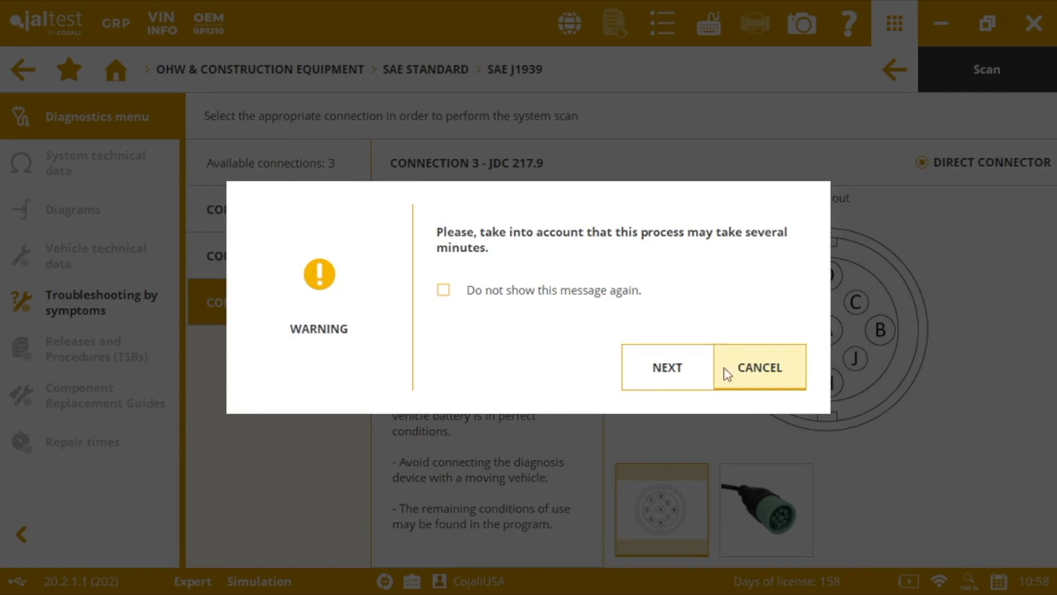
{"action": "left_click", "coordinate": [666, 368]}
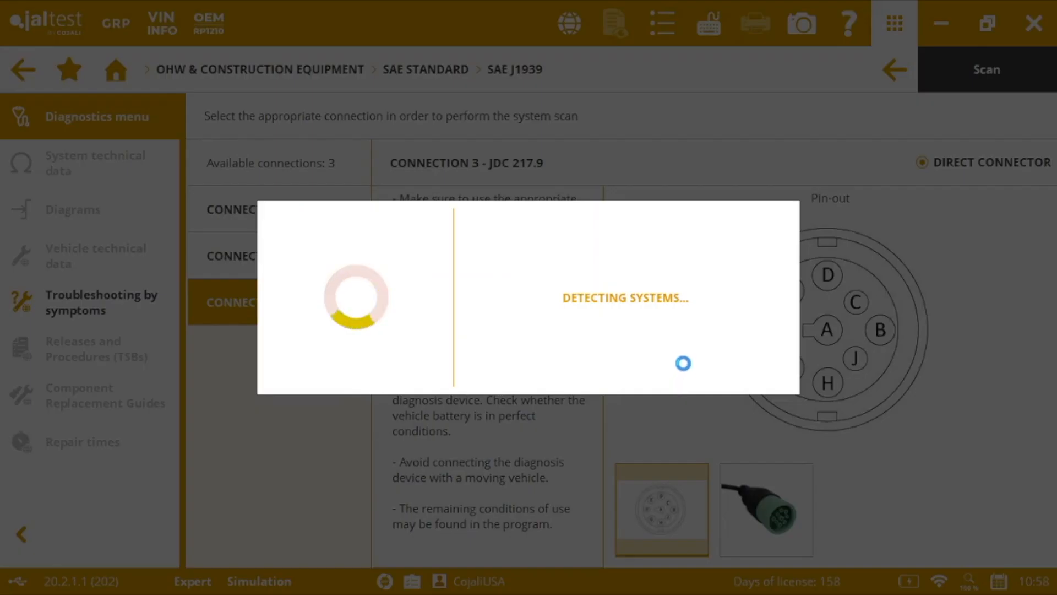